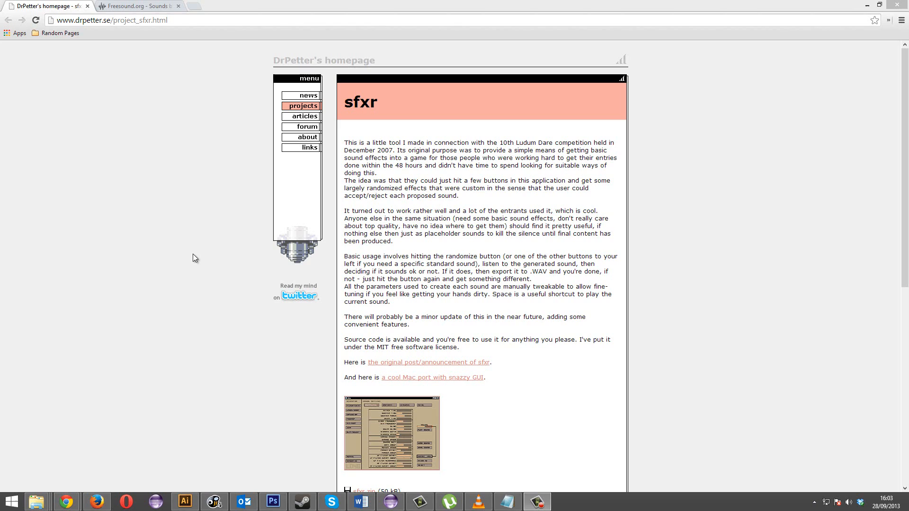
pyautogui.moveTo(197, 239)
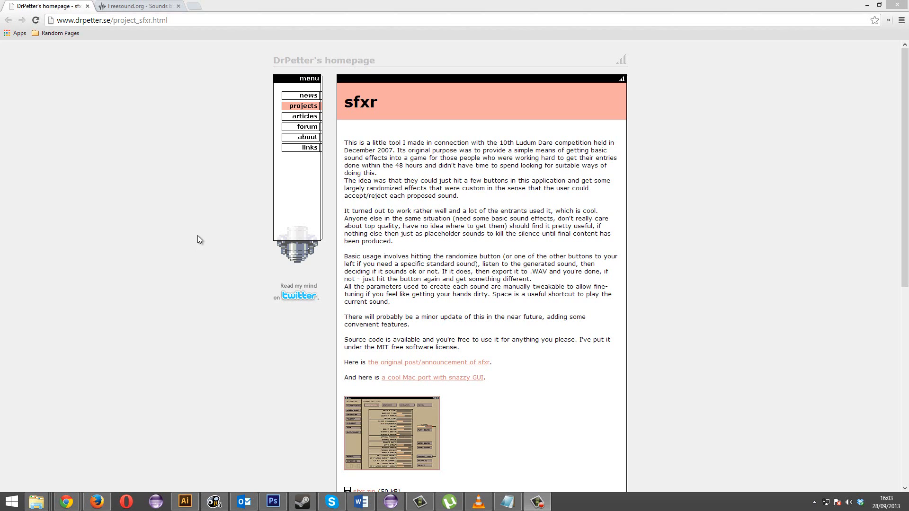
pyautogui.moveTo(381, 142)
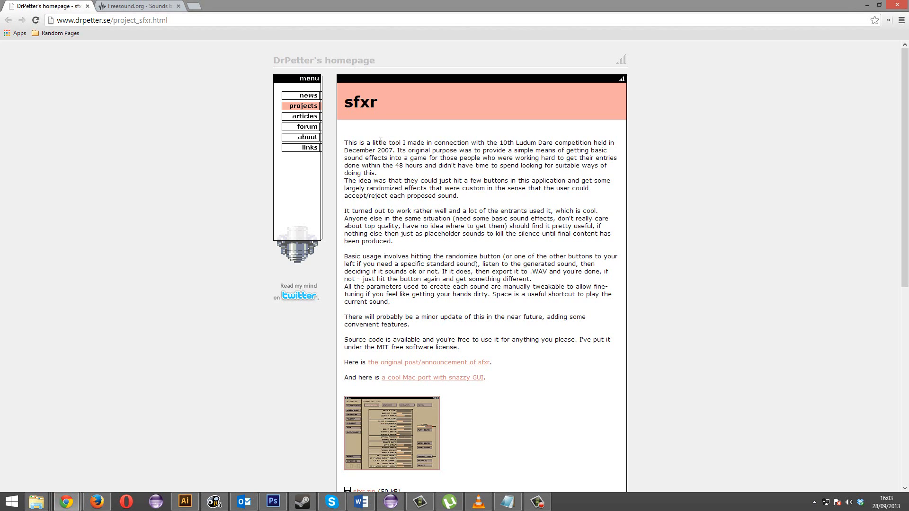
# Scroll the sfxr page on drpetter.se down to the download links
pyautogui.scroll(-3)
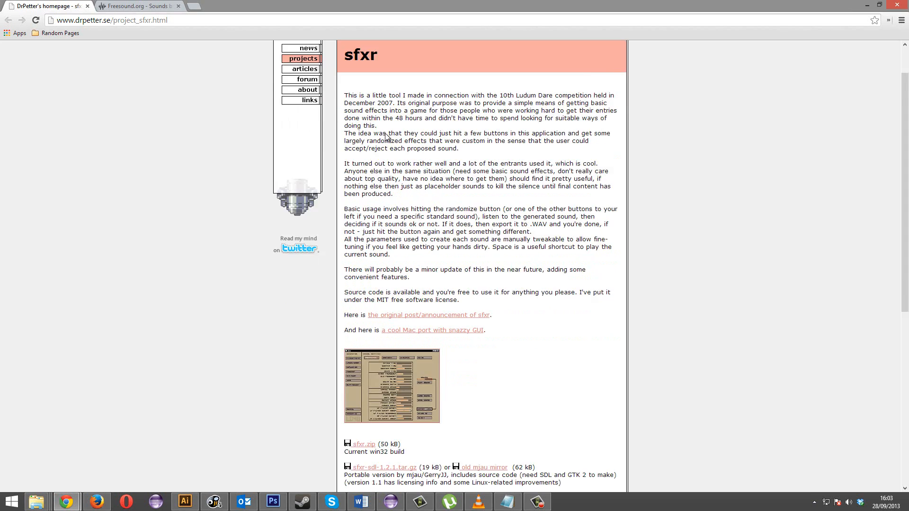
pyautogui.scroll(-3)
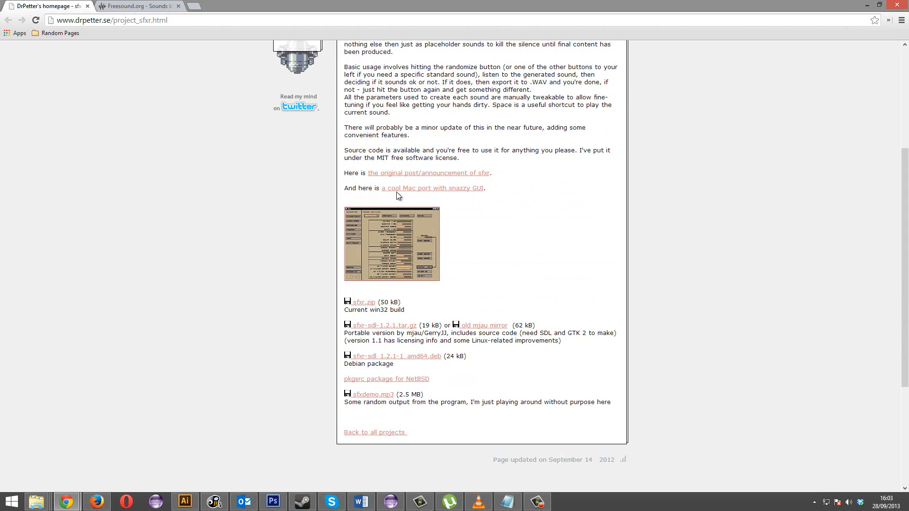
pyautogui.moveTo(424, 301)
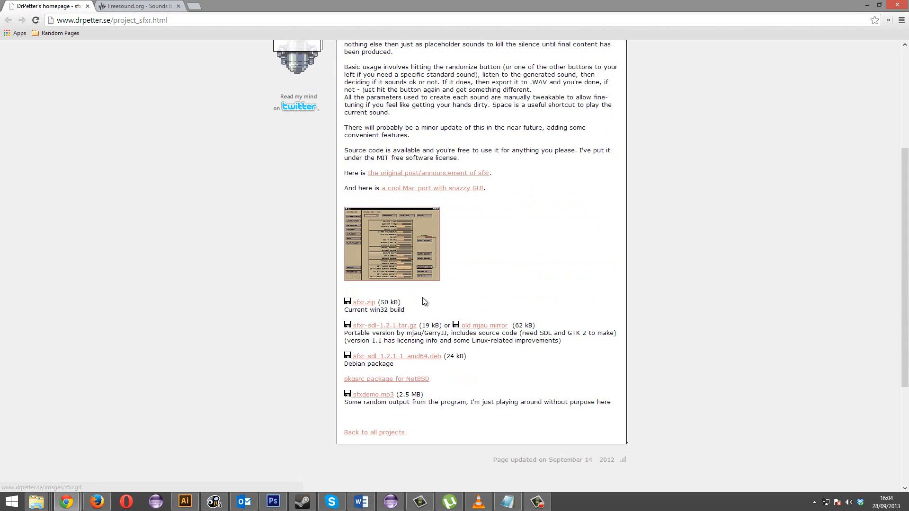
pyautogui.moveTo(403, 362)
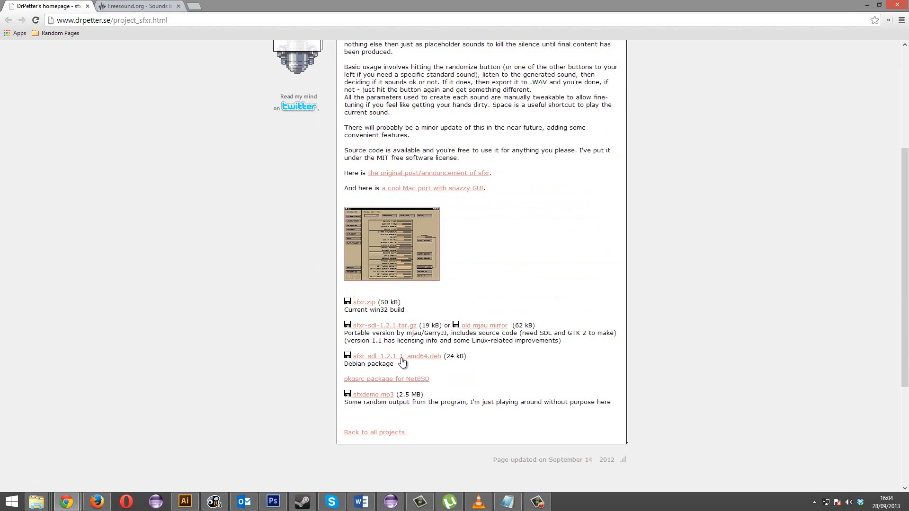
pyautogui.moveTo(369, 305)
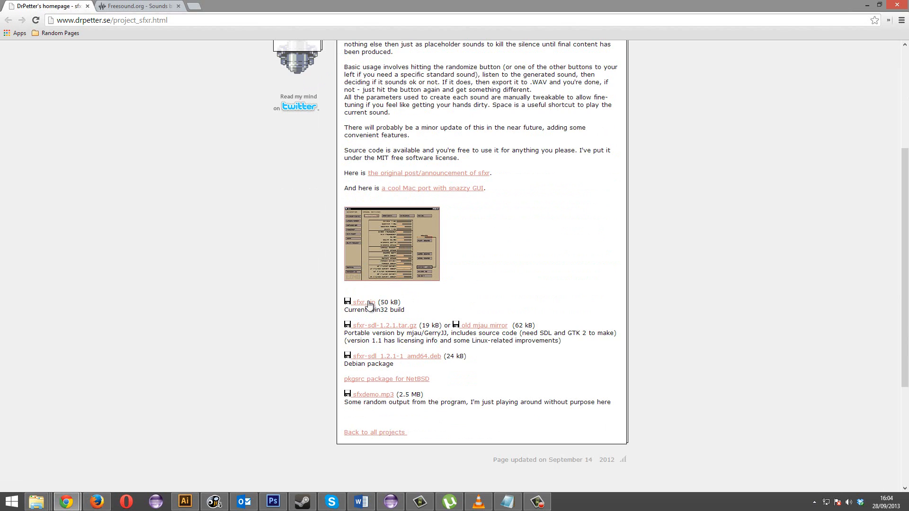
# Save sfxr.zip to MyGame\Extra Crap, extract it, and open the sfxr folder
pyautogui.click(358, 302)
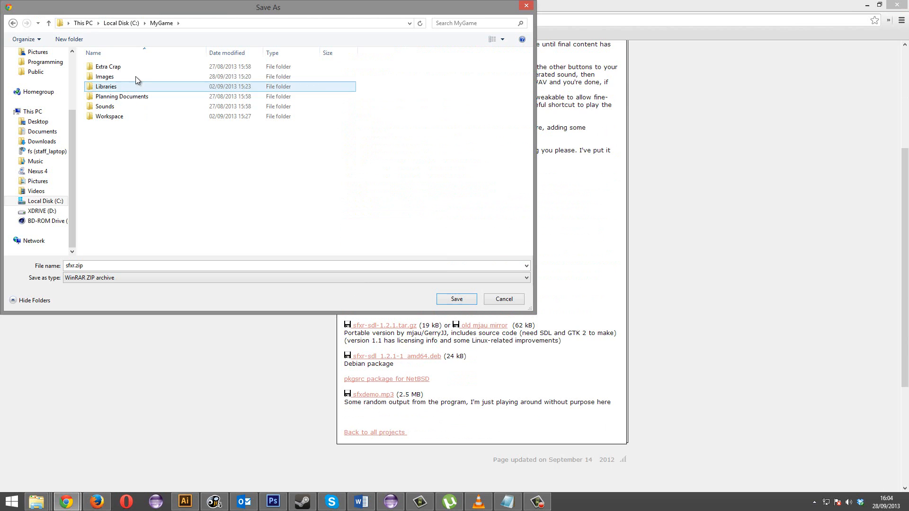
pyautogui.doubleClick(107, 66)
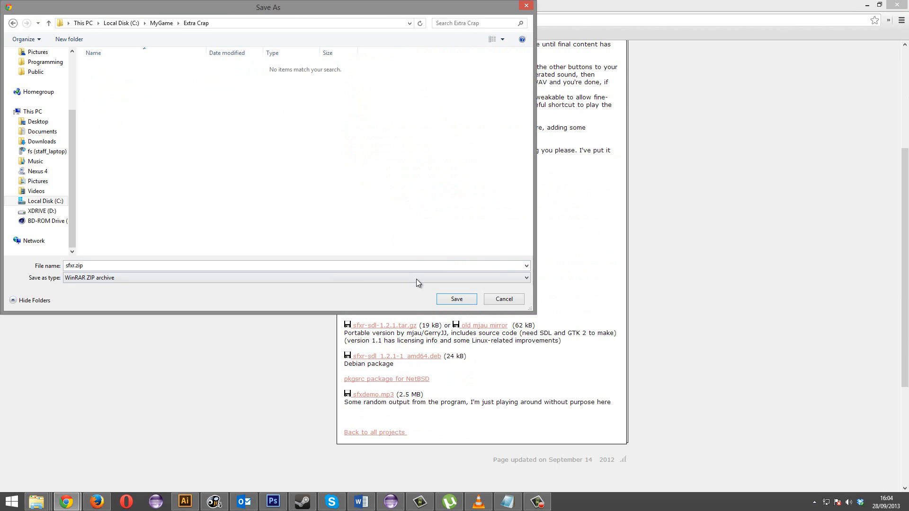
pyautogui.click(455, 299)
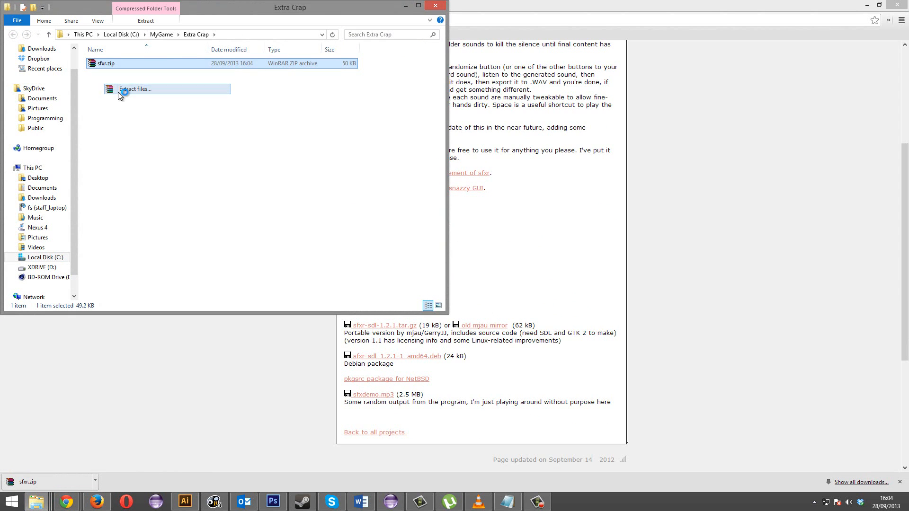
pyautogui.click(134, 89)
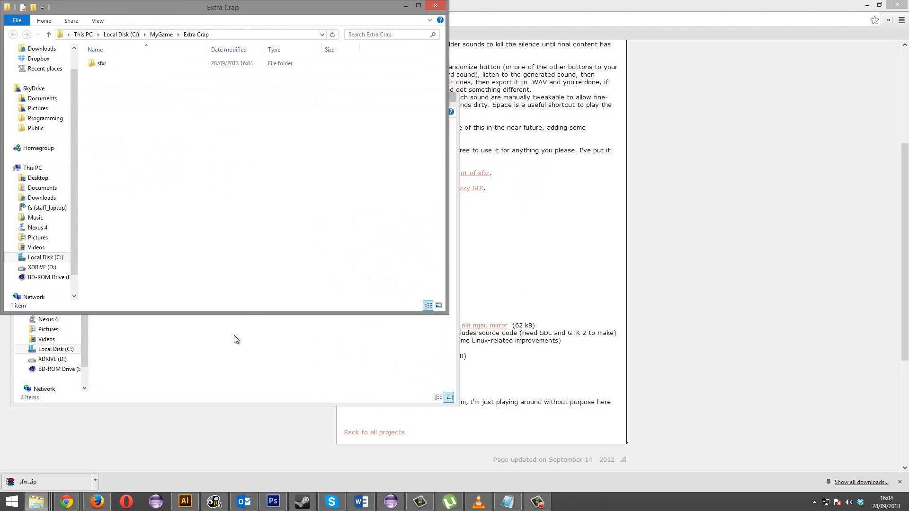
pyautogui.doubleClick(101, 63)
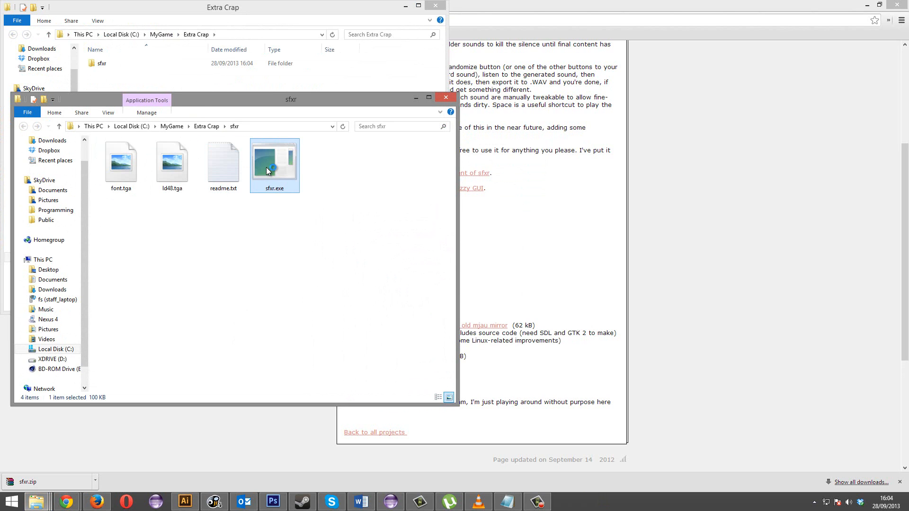
# Run sfxr.exe from the extracted sfxr folder
pyautogui.doubleClick(274, 165)
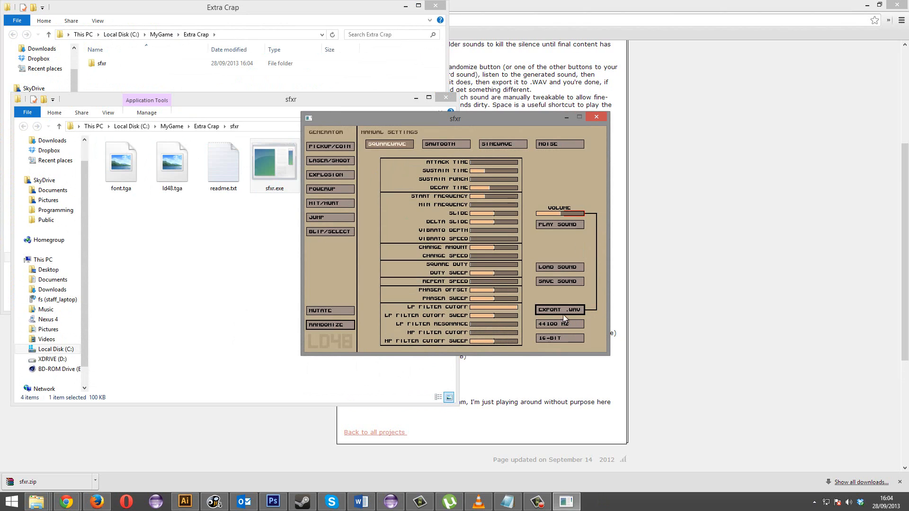
pyautogui.moveTo(576, 258)
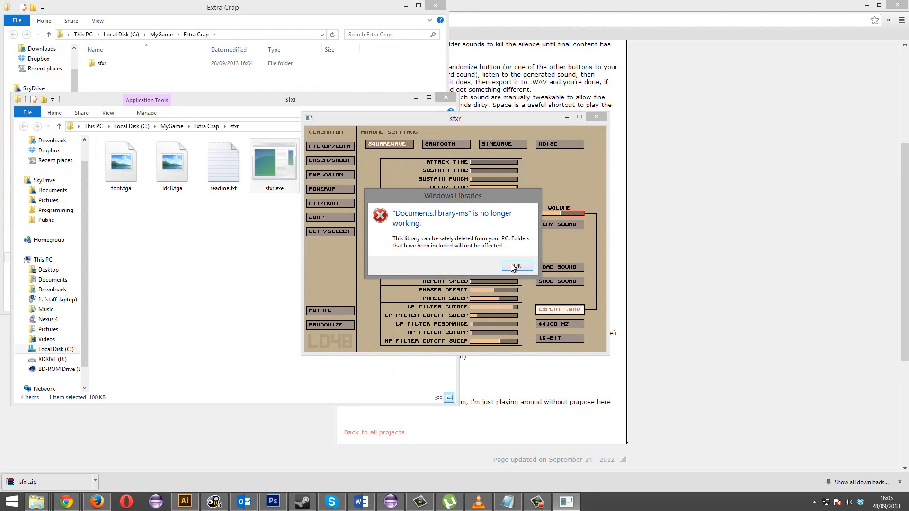
# Dismiss the library error and point the WAV export dialog at C:\MyGame\Sounds
pyautogui.click(516, 266)
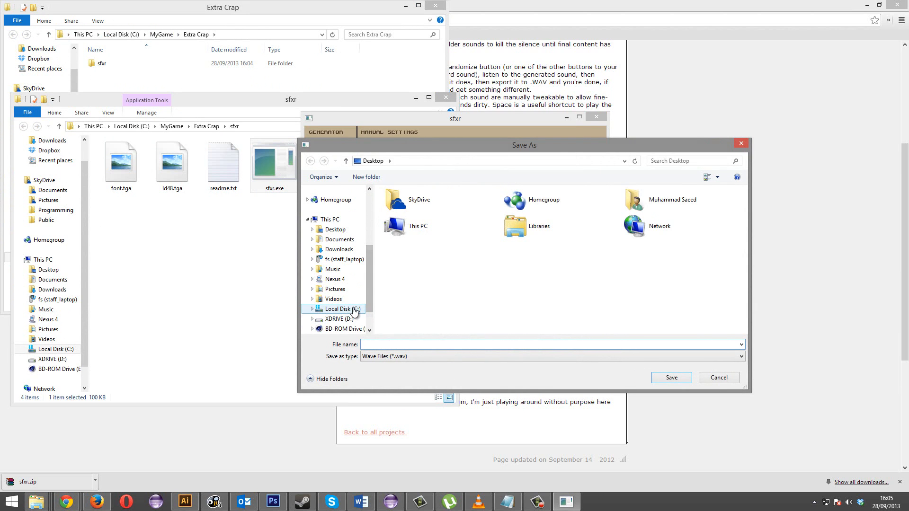
pyautogui.click(336, 308)
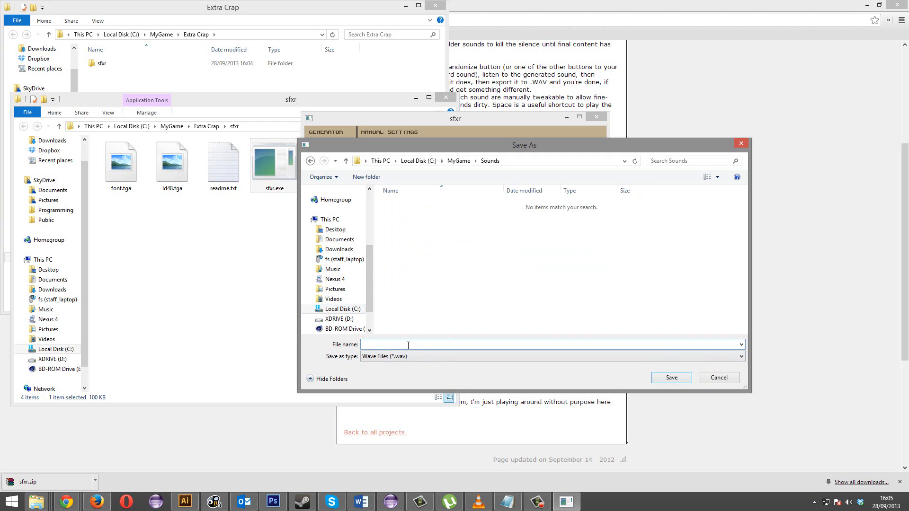
pyautogui.click(717, 378)
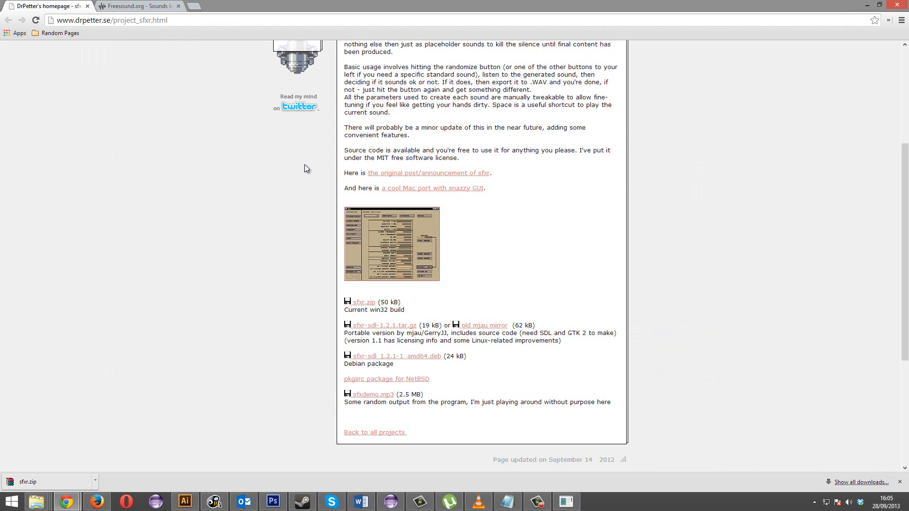
pyautogui.moveTo(128, 72)
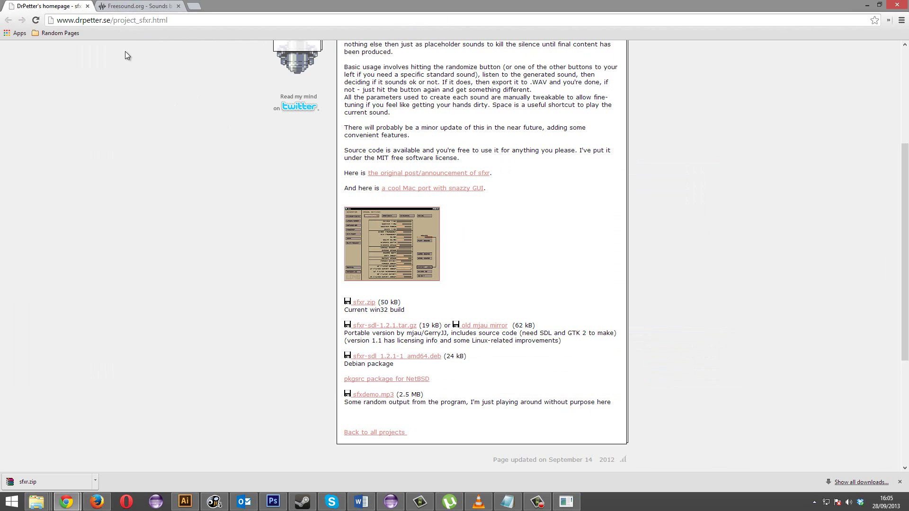
# Show the Freesound.org Sounds browse page in Chrome's second tab
pyautogui.click(139, 5)
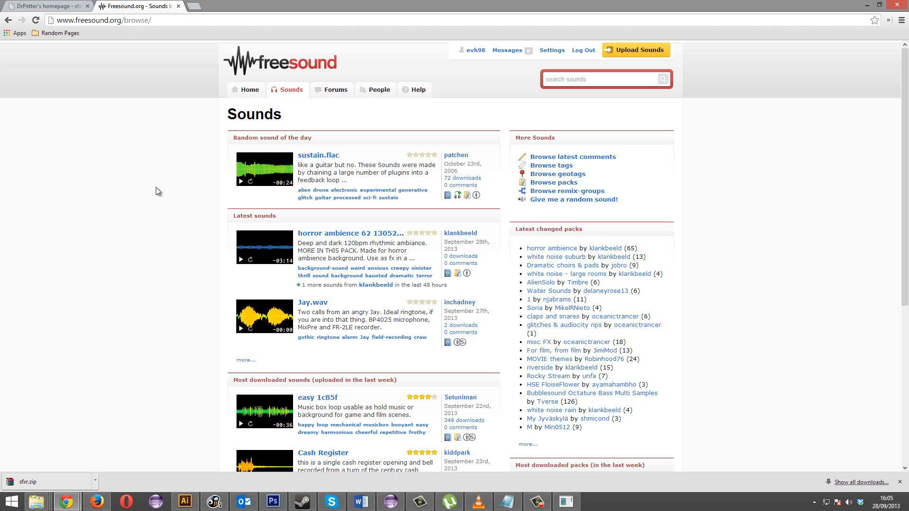
pyautogui.moveTo(123, 127)
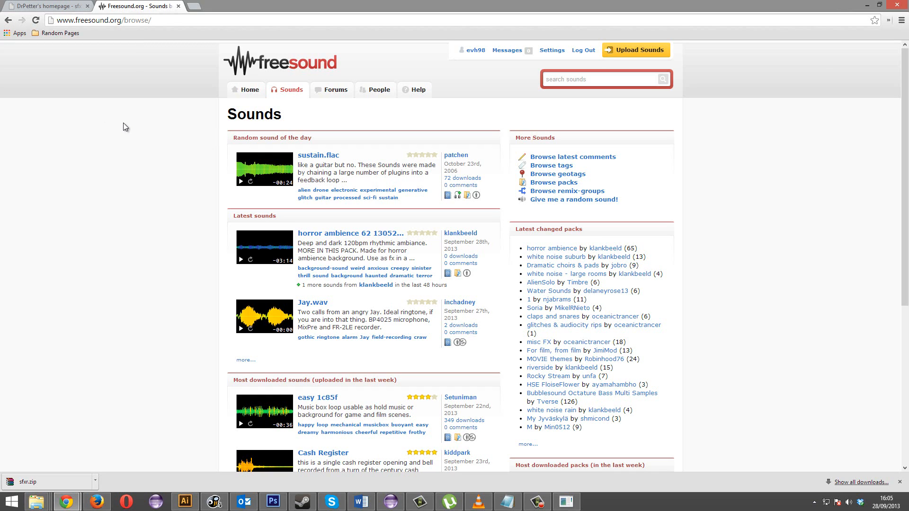
pyautogui.moveTo(120, 122)
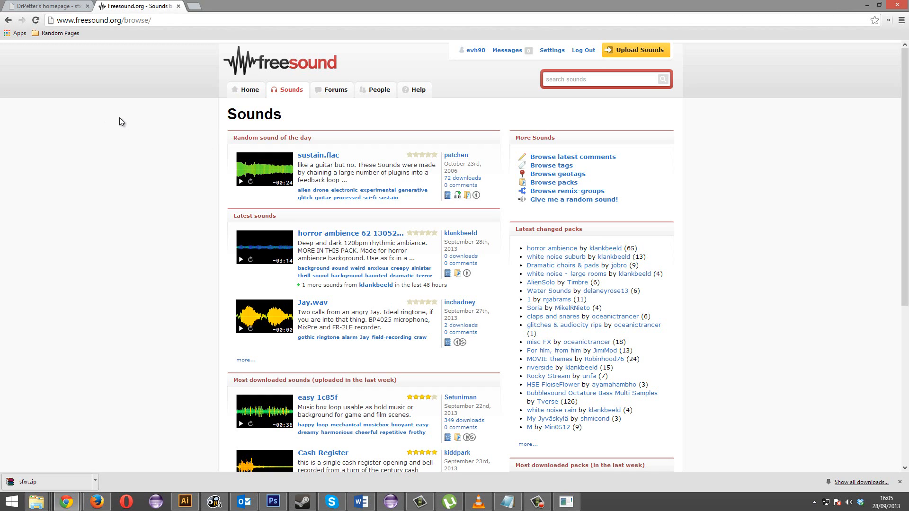
pyautogui.moveTo(474, 37)
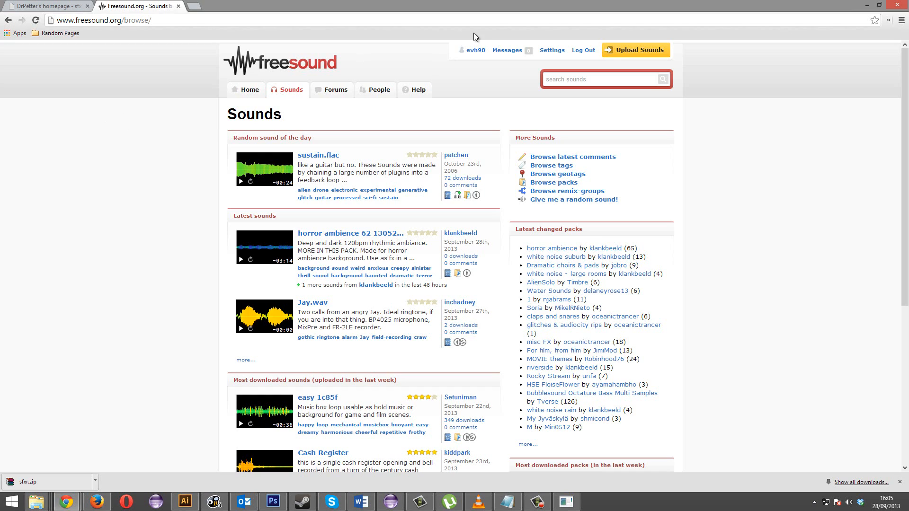
pyautogui.moveTo(425, 75)
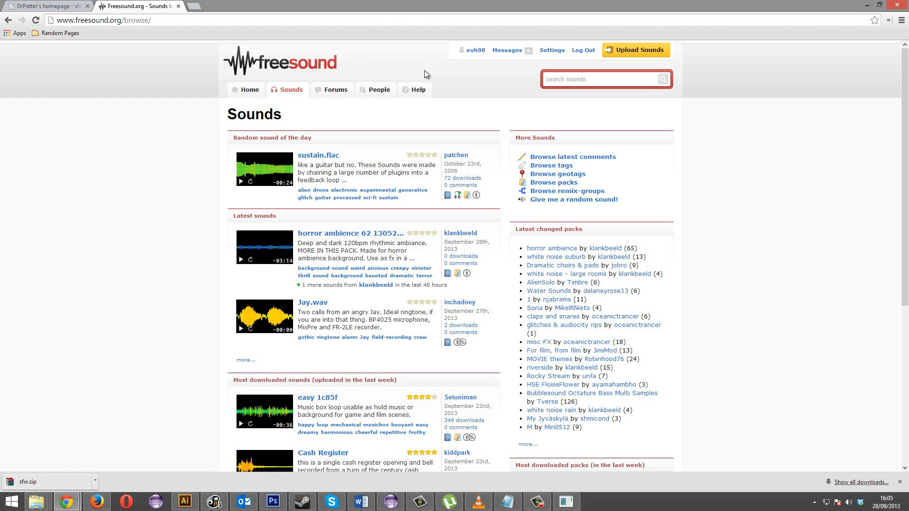
pyautogui.moveTo(350, 106)
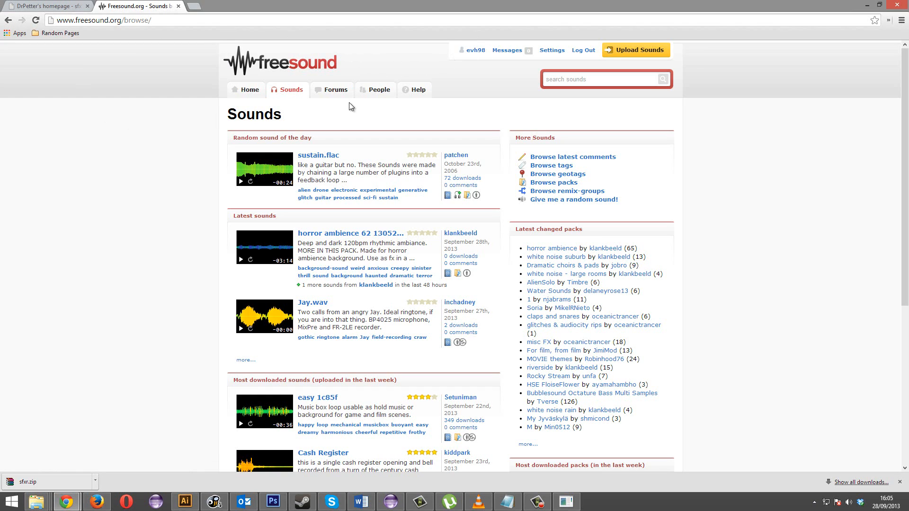
pyautogui.moveTo(572, 156)
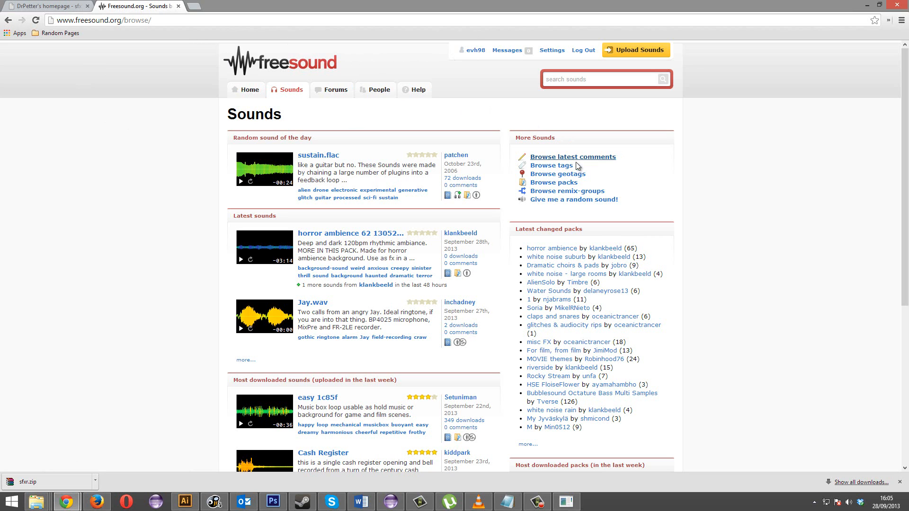
pyautogui.click(545, 165)
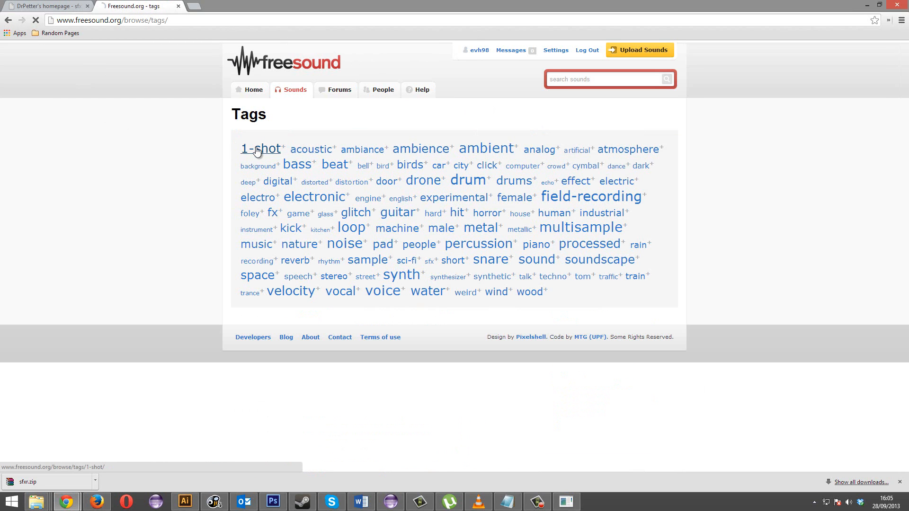
pyautogui.click(260, 148)
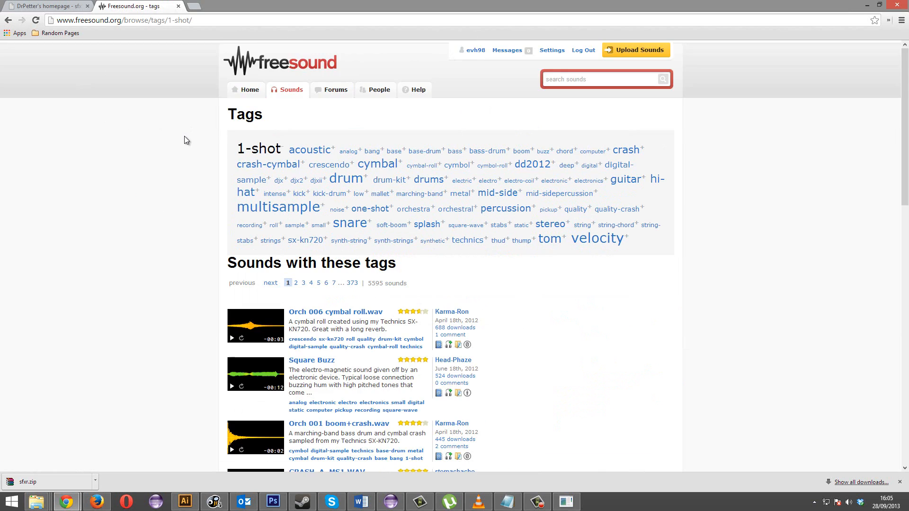
pyautogui.scroll(-3)
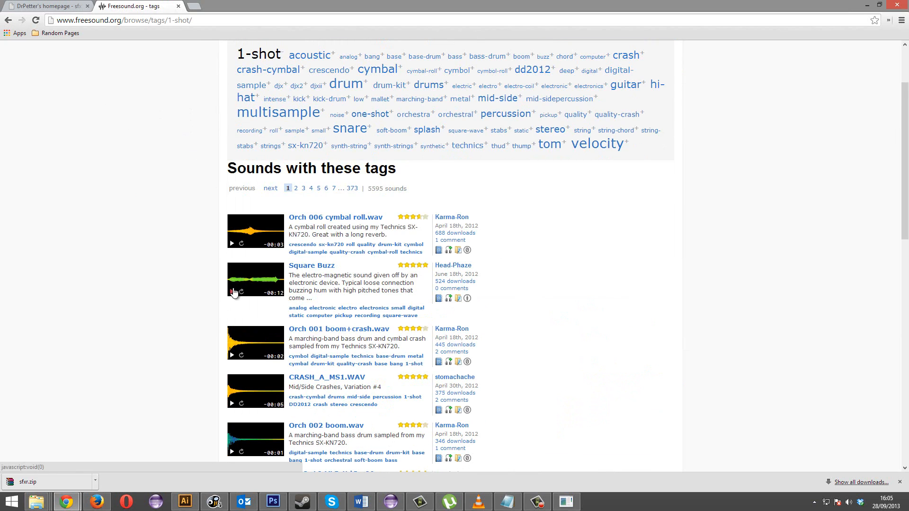
pyautogui.scroll(-3)
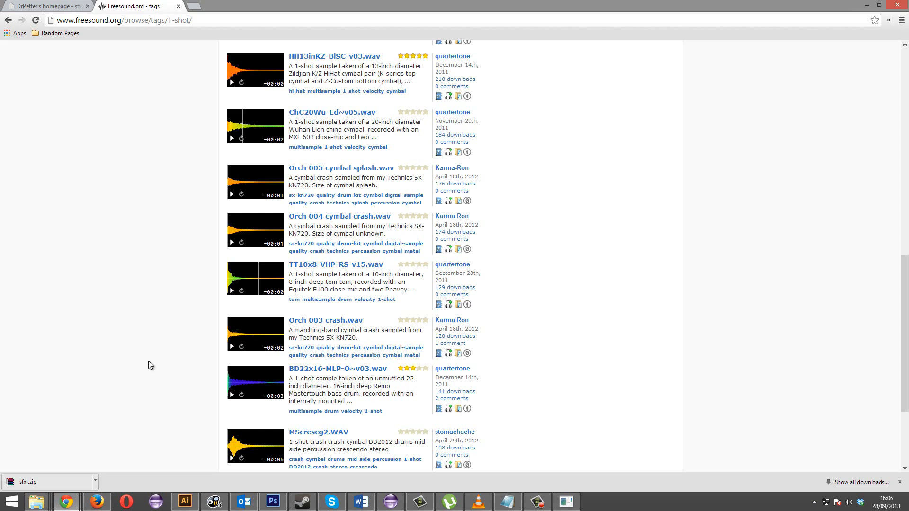
pyautogui.moveTo(210, 11)
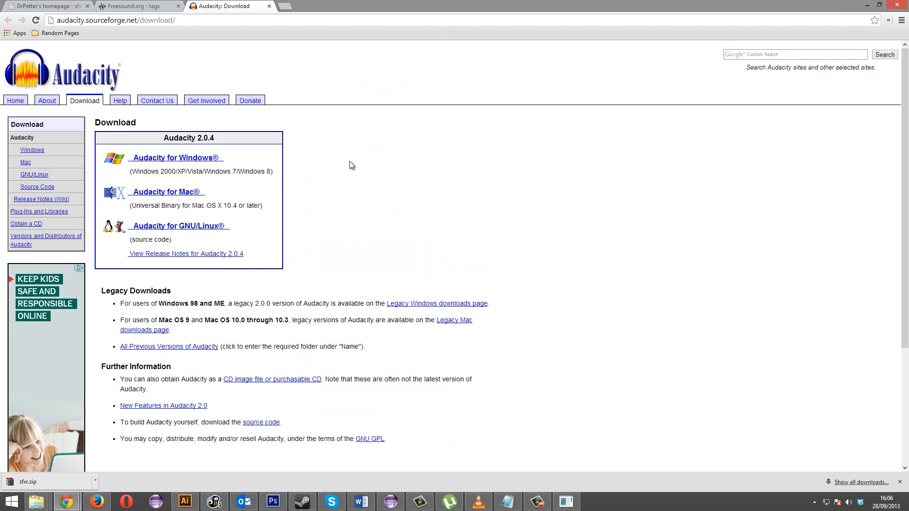
pyautogui.moveTo(227, 245)
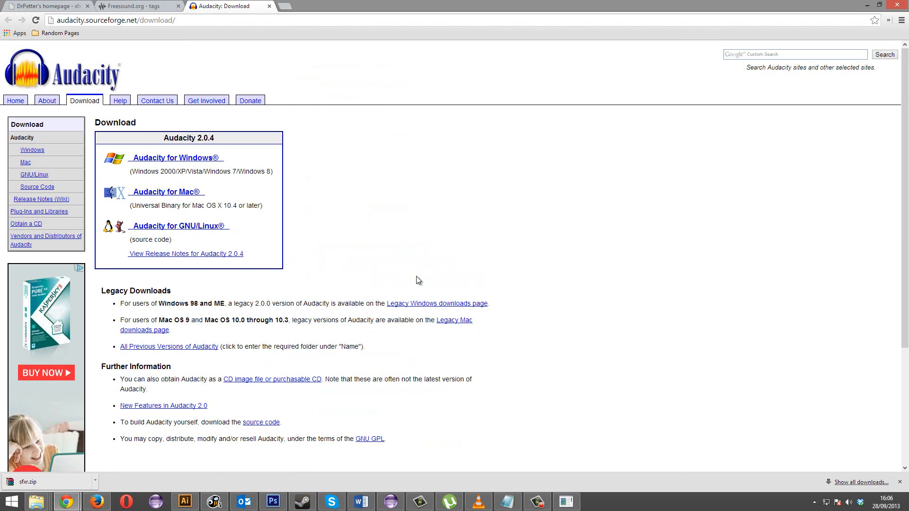
pyautogui.moveTo(36, 187)
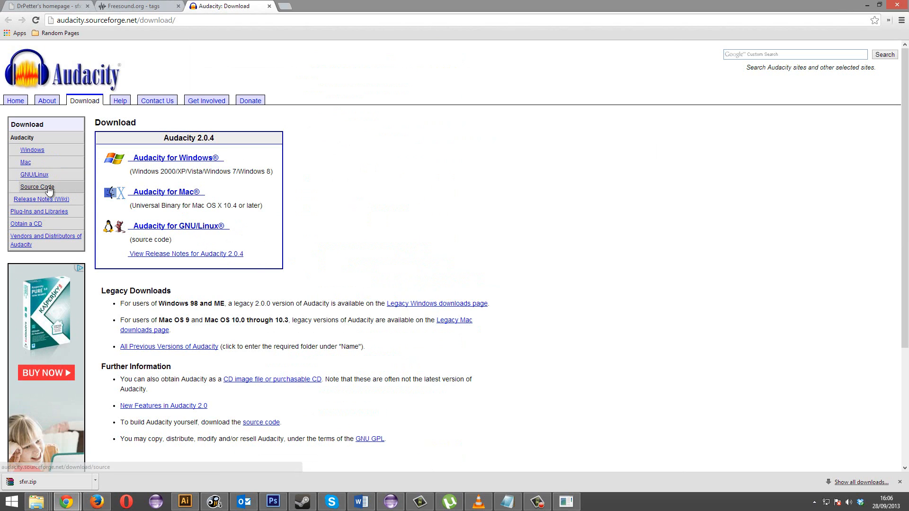
pyautogui.moveTo(397, 201)
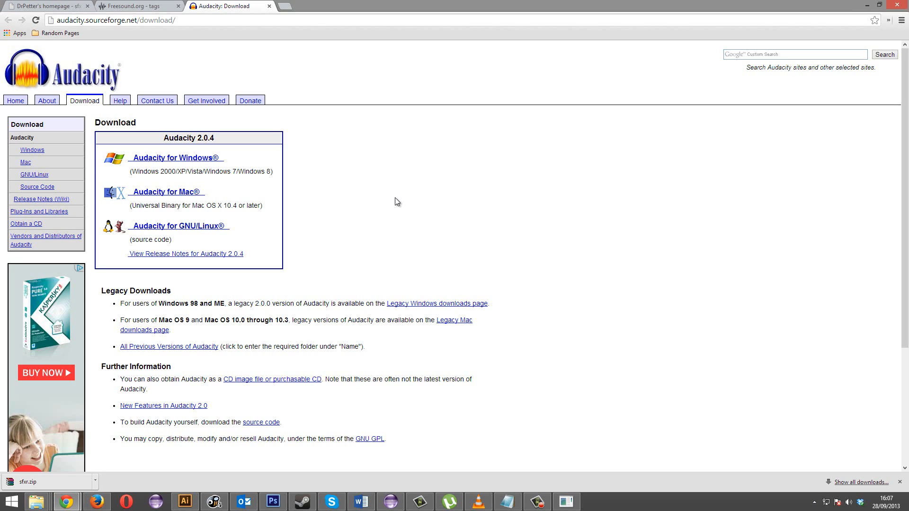
pyautogui.moveTo(389, 116)
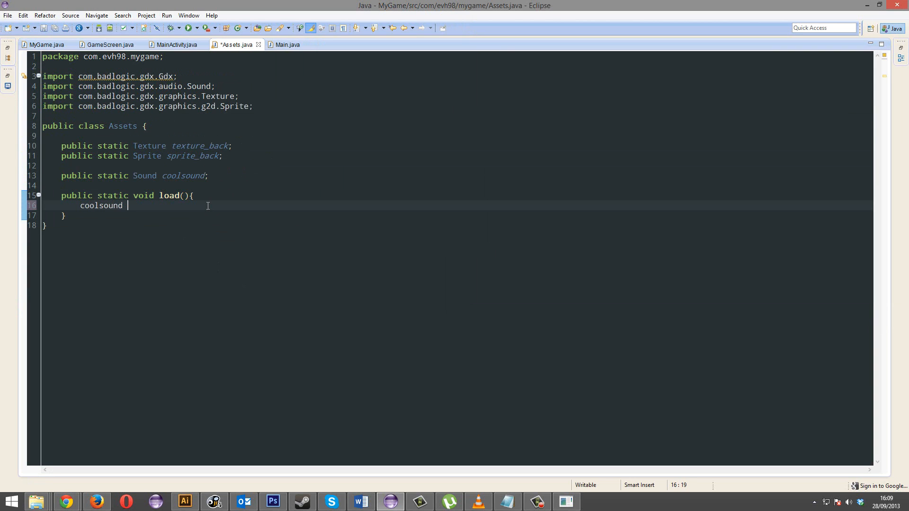
# In Assets.load(), assign coolsound = Gdx.audio.newSound(Gdx.files.internal("coolsound.wav"))
pyautogui.write('=')
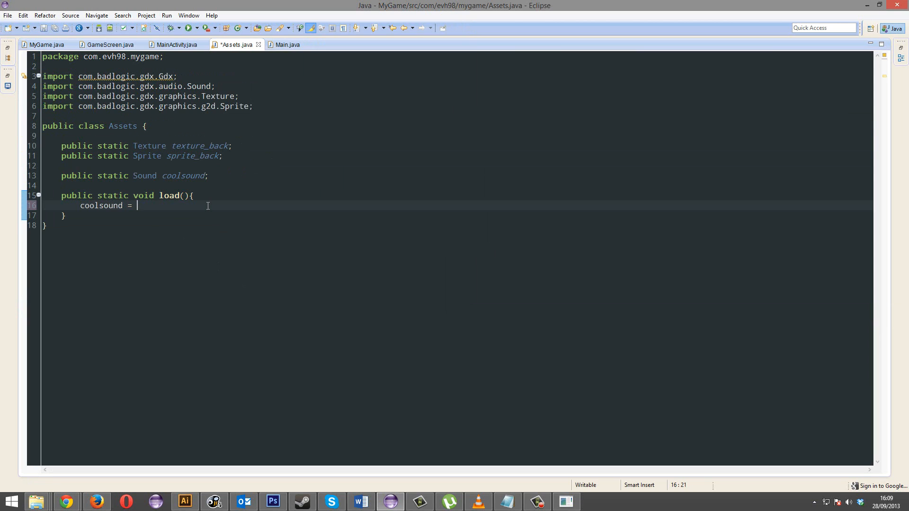
pyautogui.write('Gs')
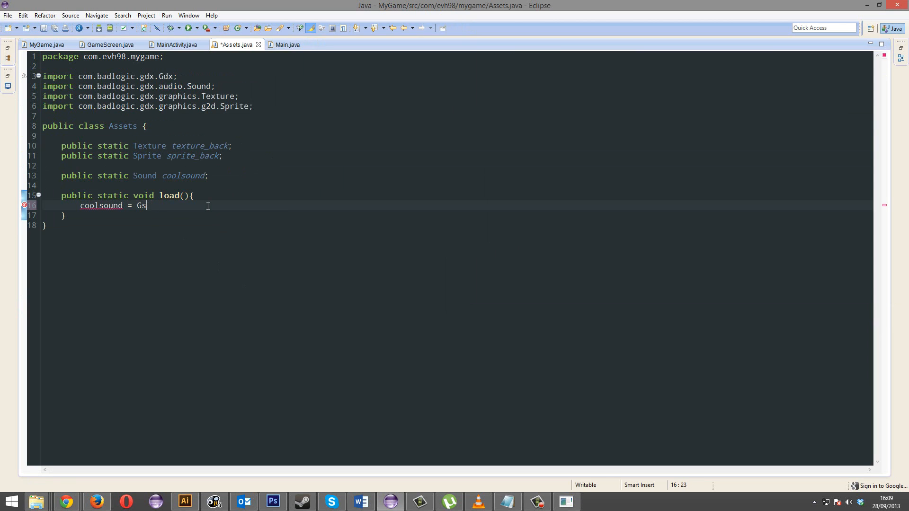
pyautogui.write('dx.audio.')
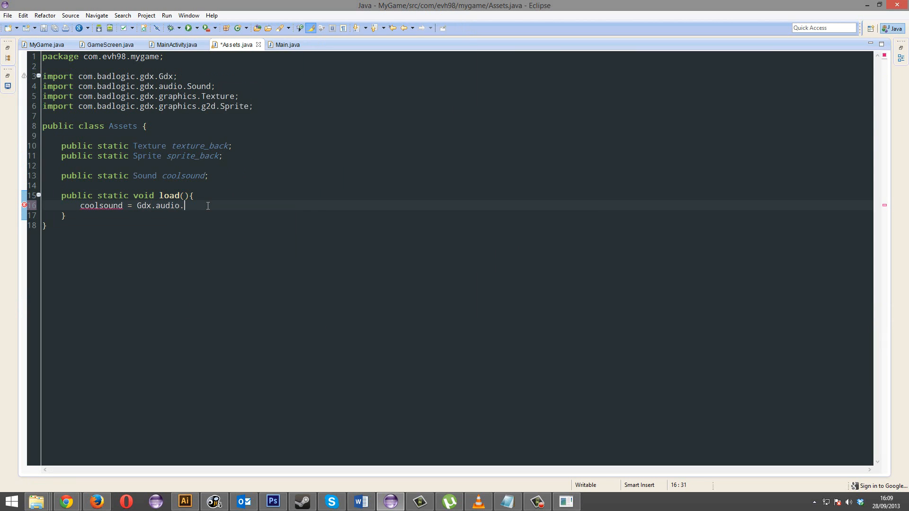
pyautogui.write('newSound(G')
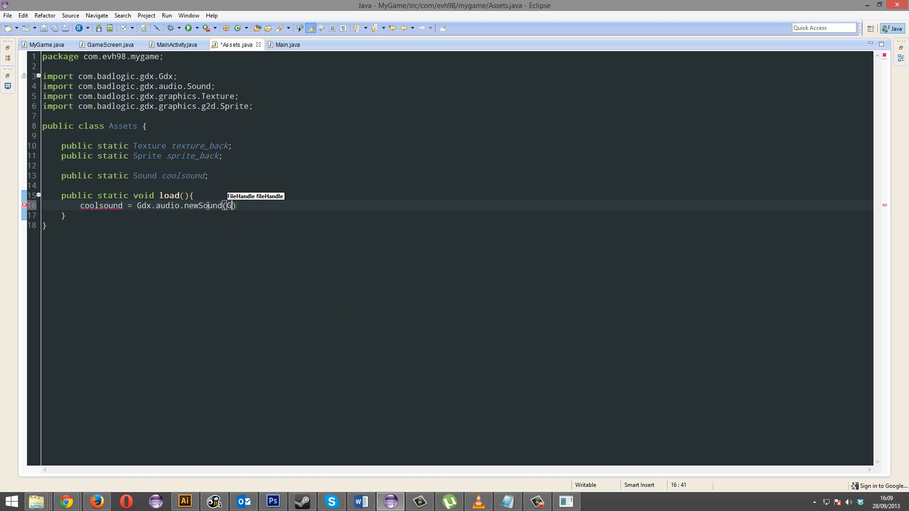
pyautogui.write('dx.files.')
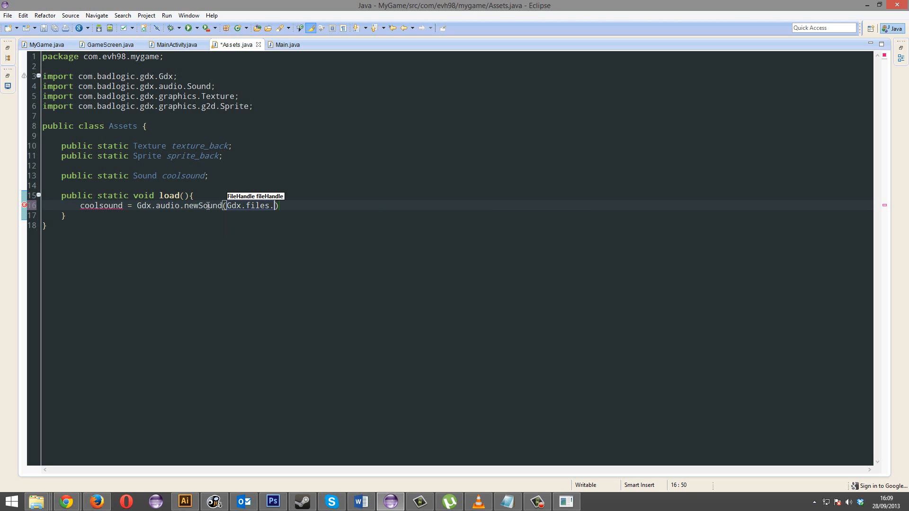
pyautogui.write('internal(path')
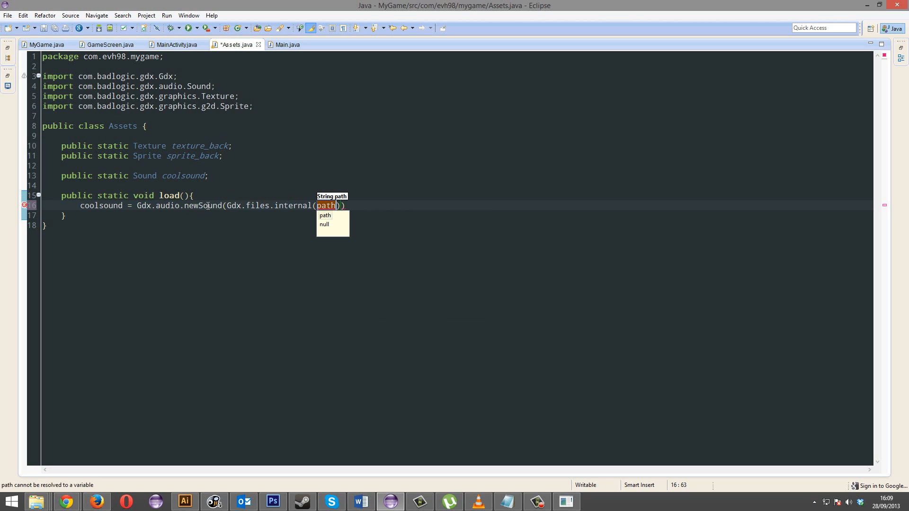
pyautogui.write('"coolsound.wav')
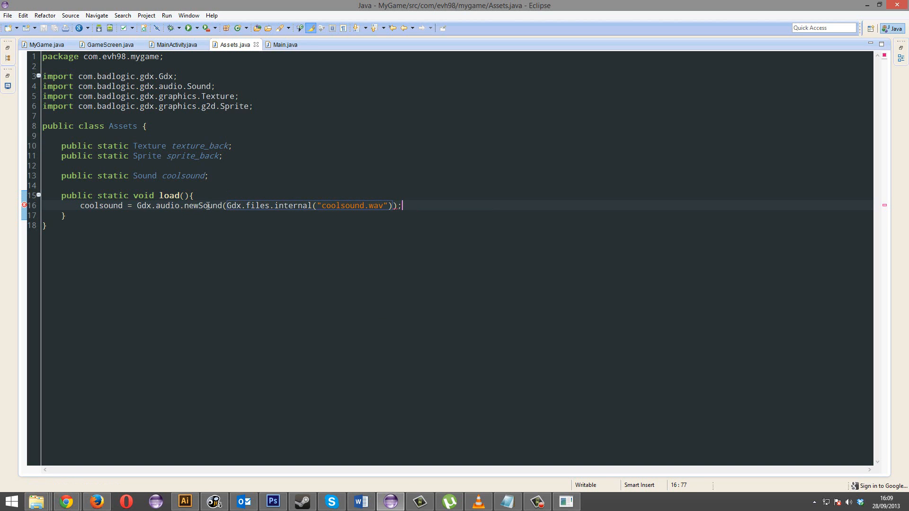
pyautogui.click(110, 45)
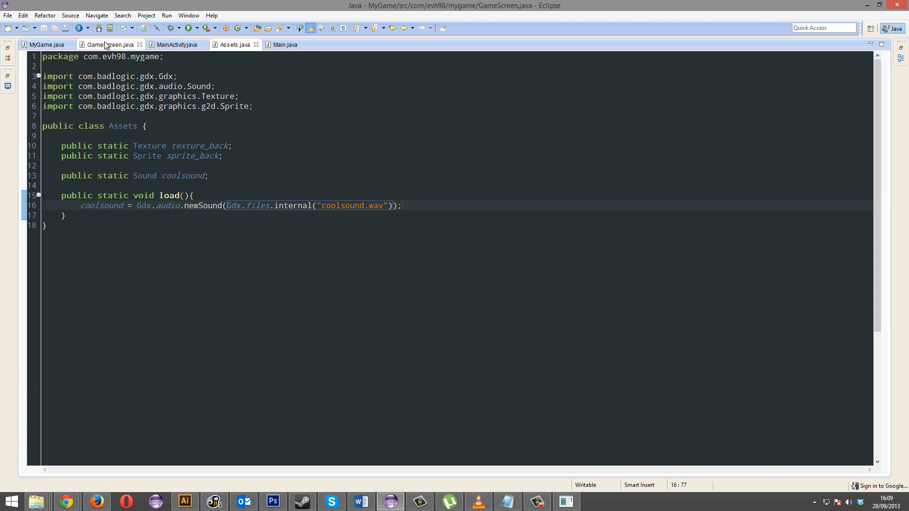
# Add Assets.coolsound.play() to GameScreen.show() and run the desktop game
pyautogui.click(111, 44)
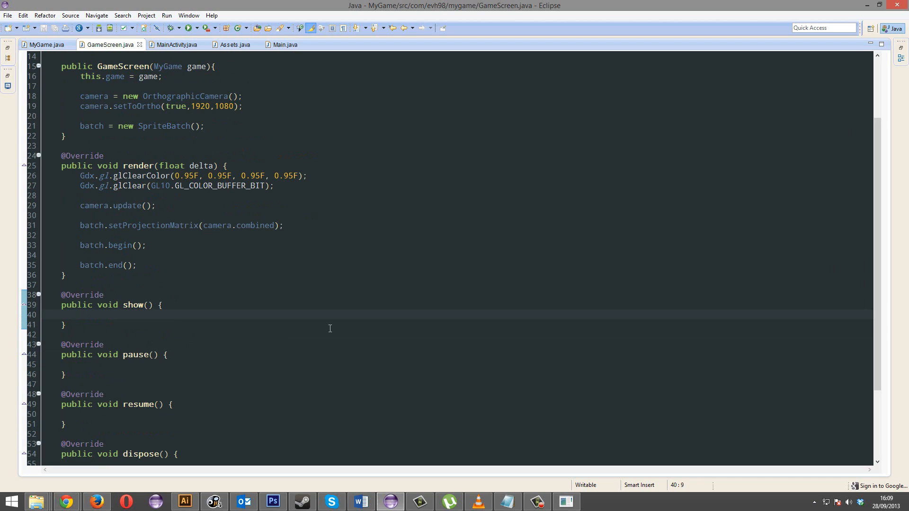
pyautogui.write('Assets,')
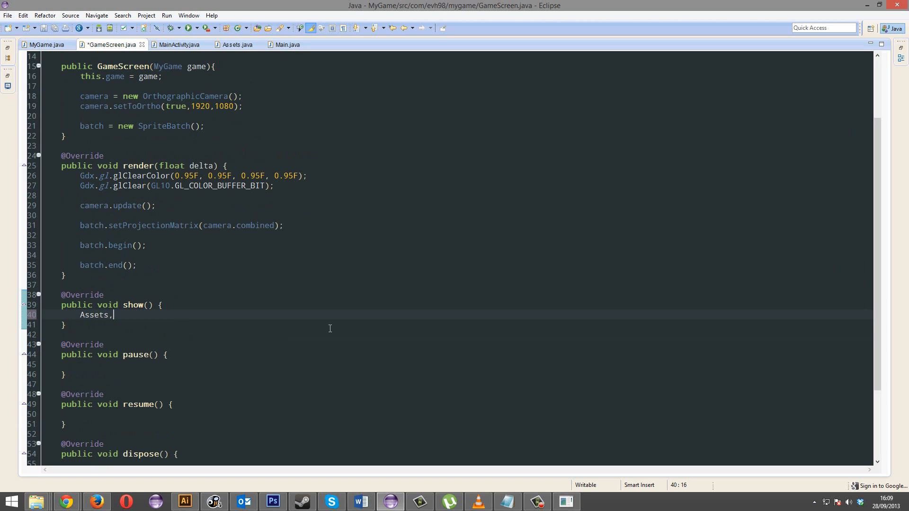
pyautogui.write('coolsound.play();')
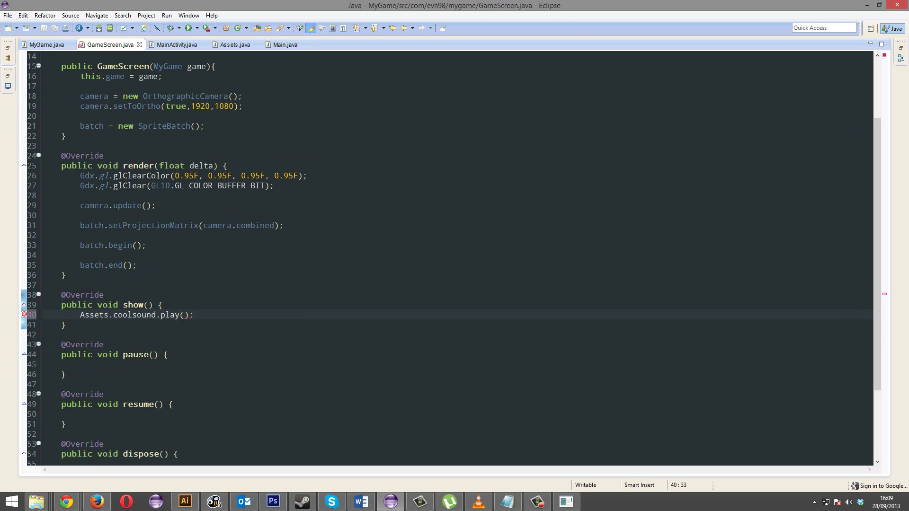
pyautogui.click(186, 28)
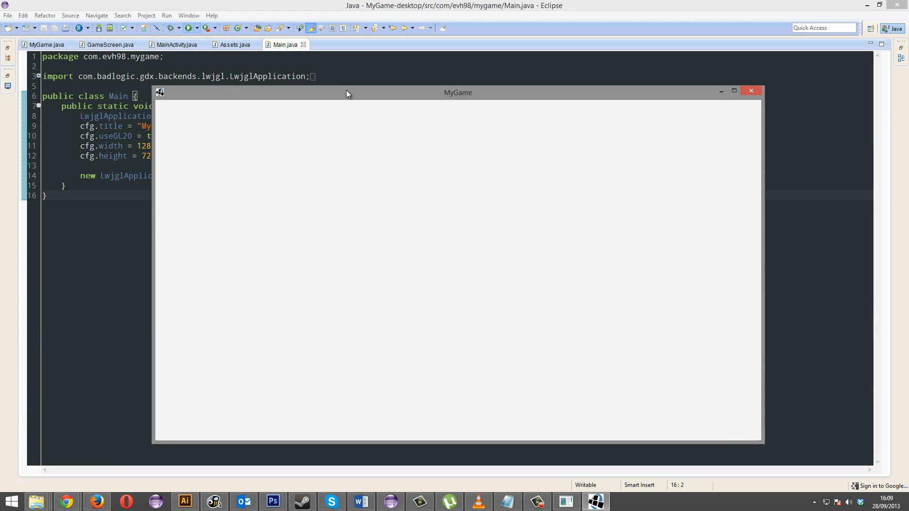
pyautogui.moveTo(682, 105)
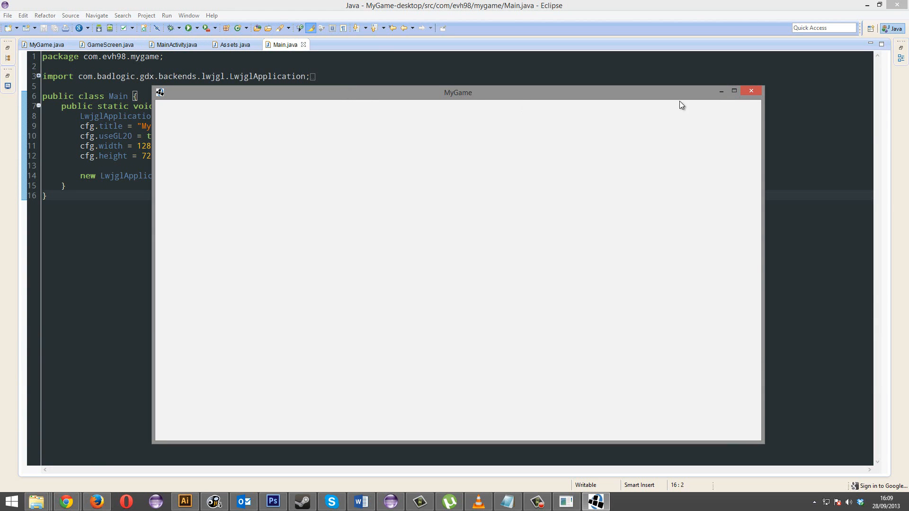
# Close the running MyGame window with its red X
pyautogui.click(751, 91)
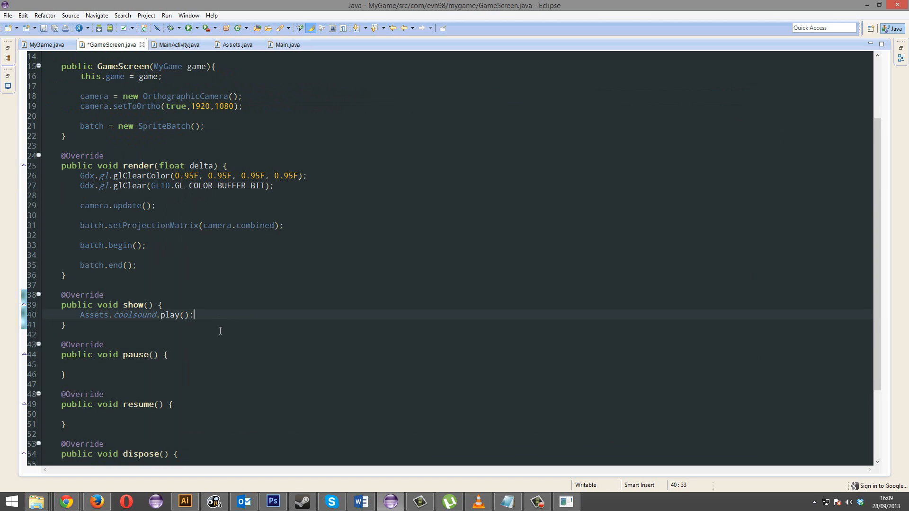
pyautogui.write('As')
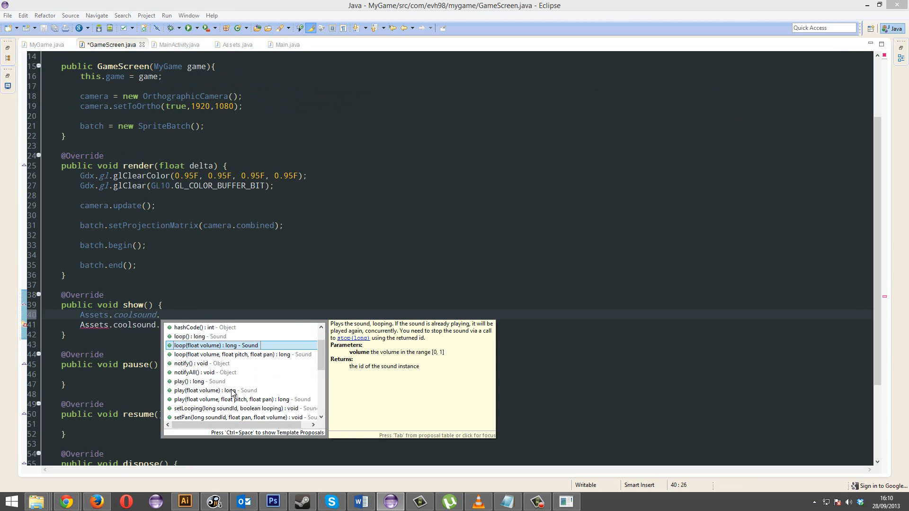
pyautogui.scroll(-3)
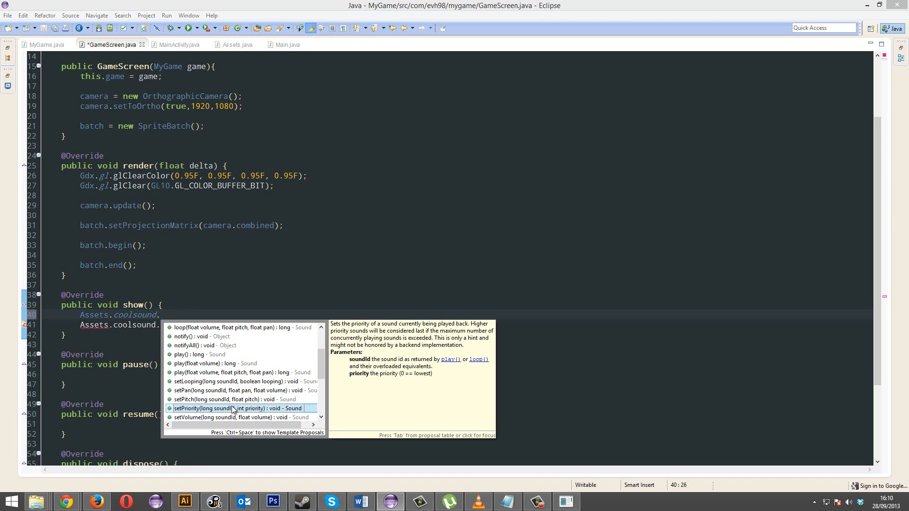
pyautogui.scroll(-3)
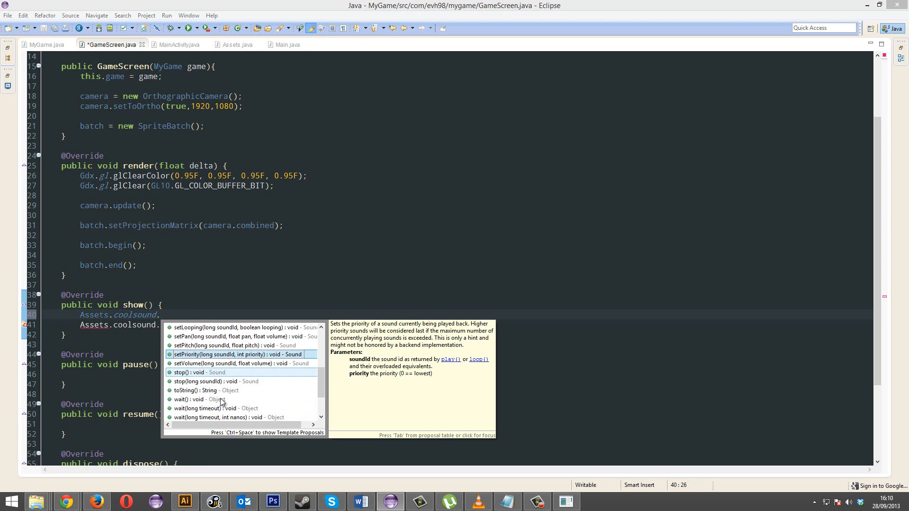
pyautogui.scroll(-3)
pyautogui.write('play();')
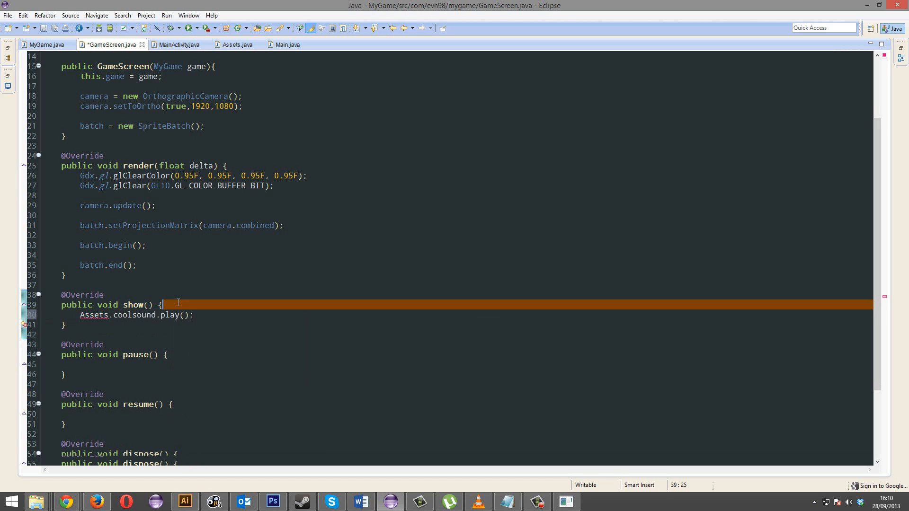
# Save GameScreen.java with Ctrl+S
pyautogui.press('ctrl+s')
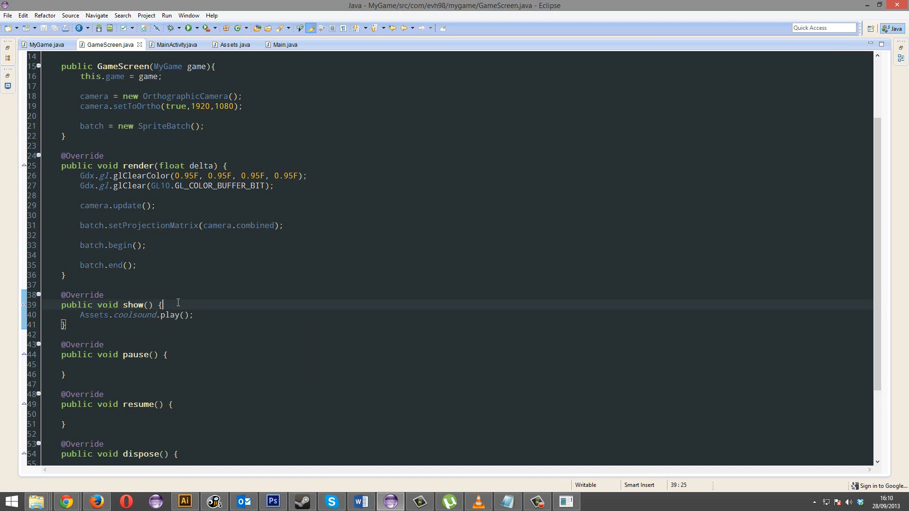
pyautogui.moveTo(184, 305)
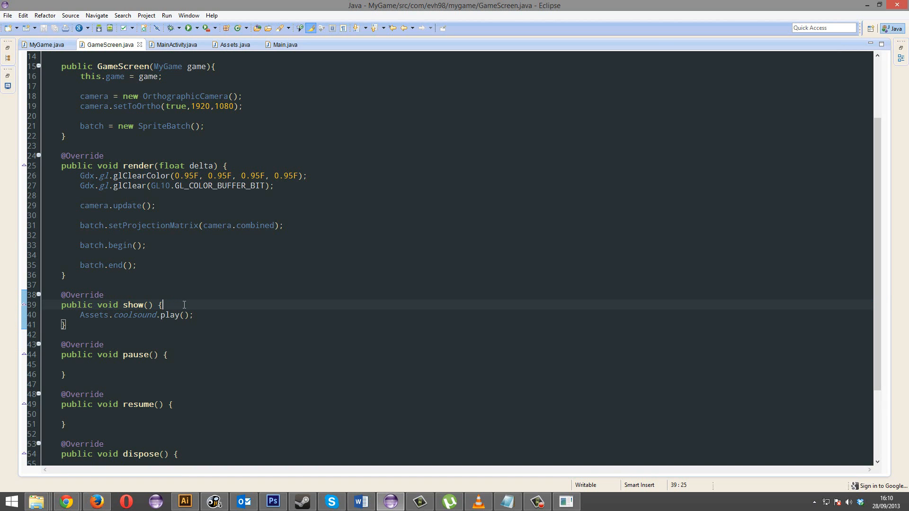
pyautogui.moveTo(184, 300)
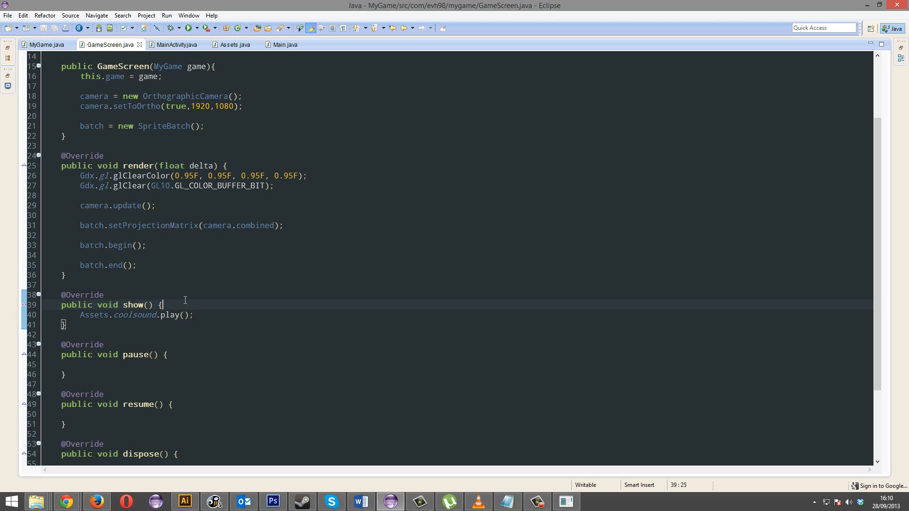